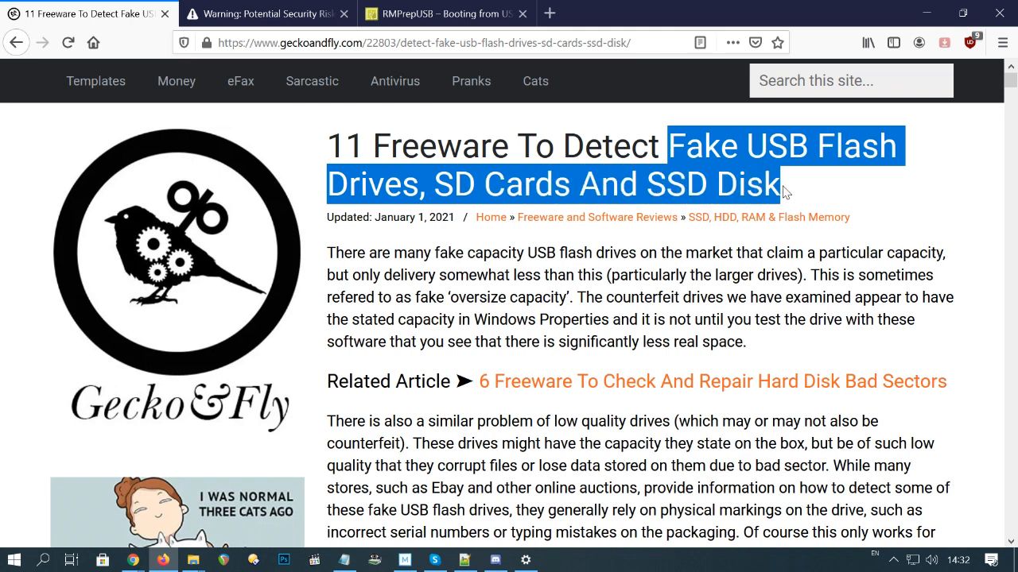
mouse_move(597, 268)
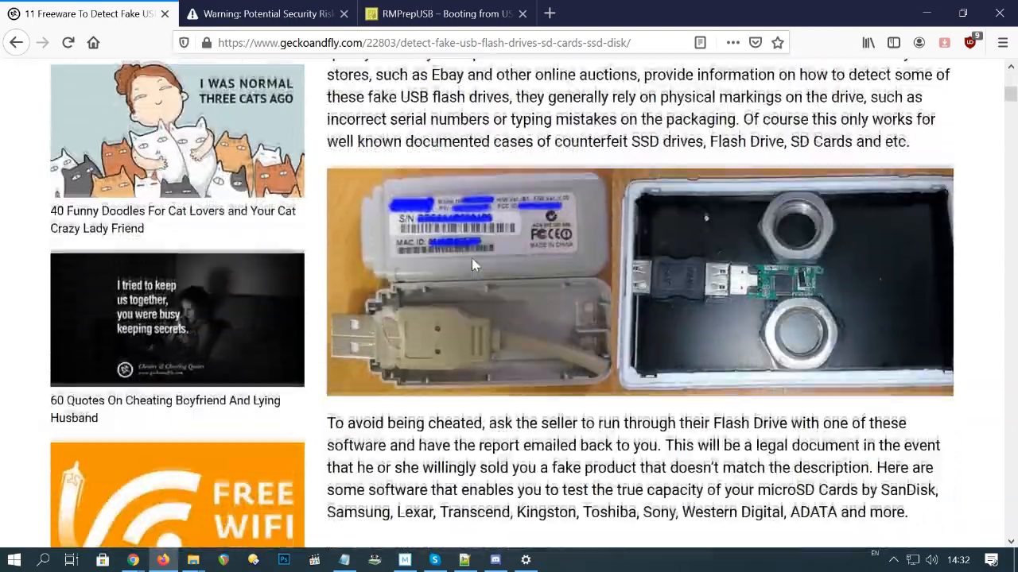
- Scroll the geckoandfly article past Check Flash, RMPrepUSB and H2testw to the FakeFlashTest entry
scroll("down", 3)
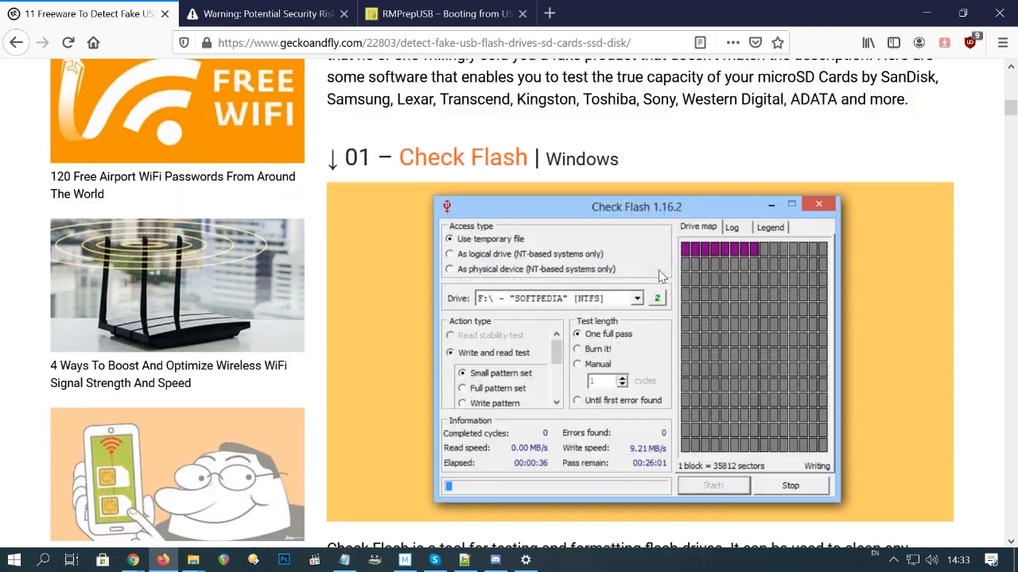
scroll("down", 3)
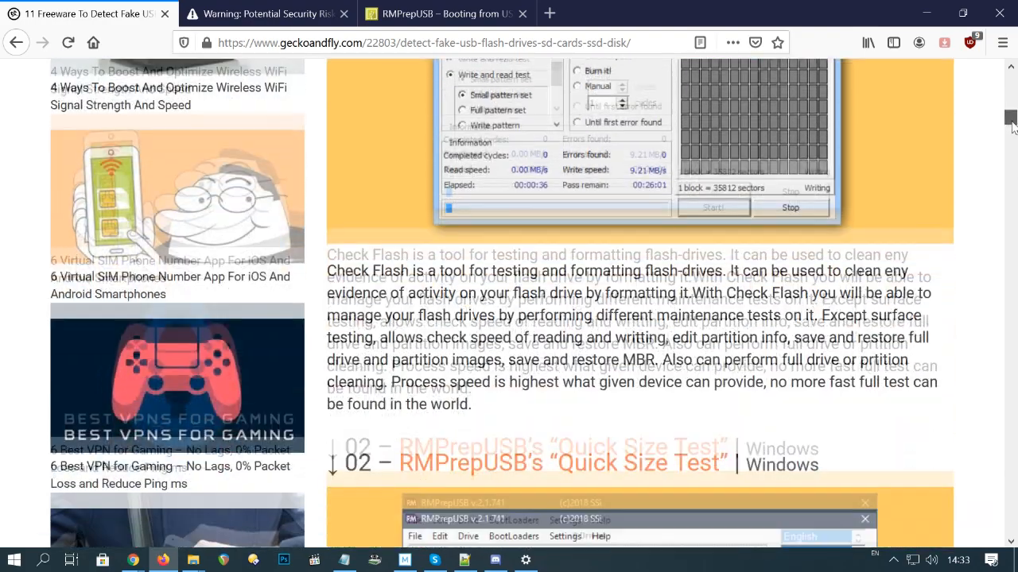
scroll("down", 3)
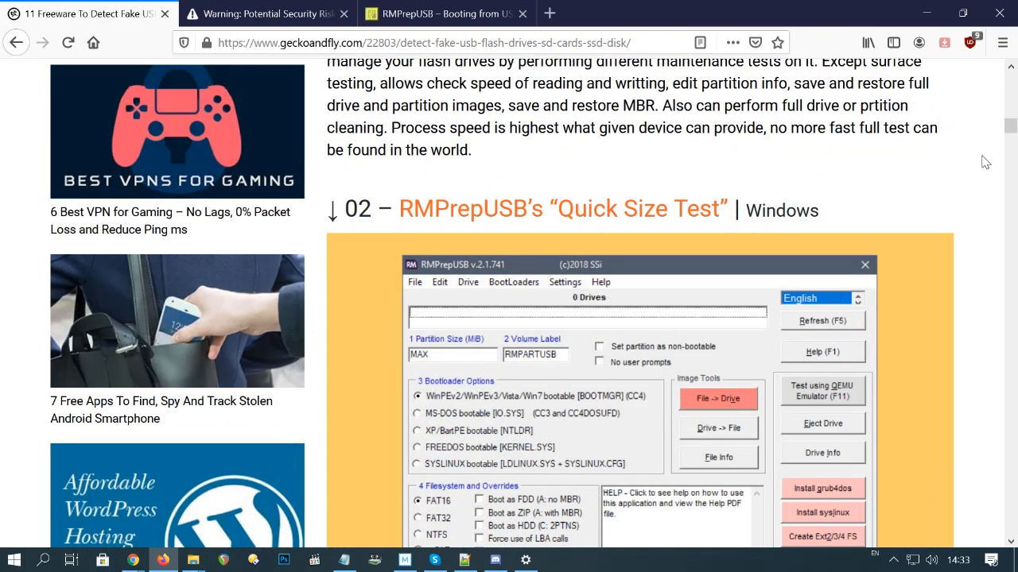
scroll("down", 3)
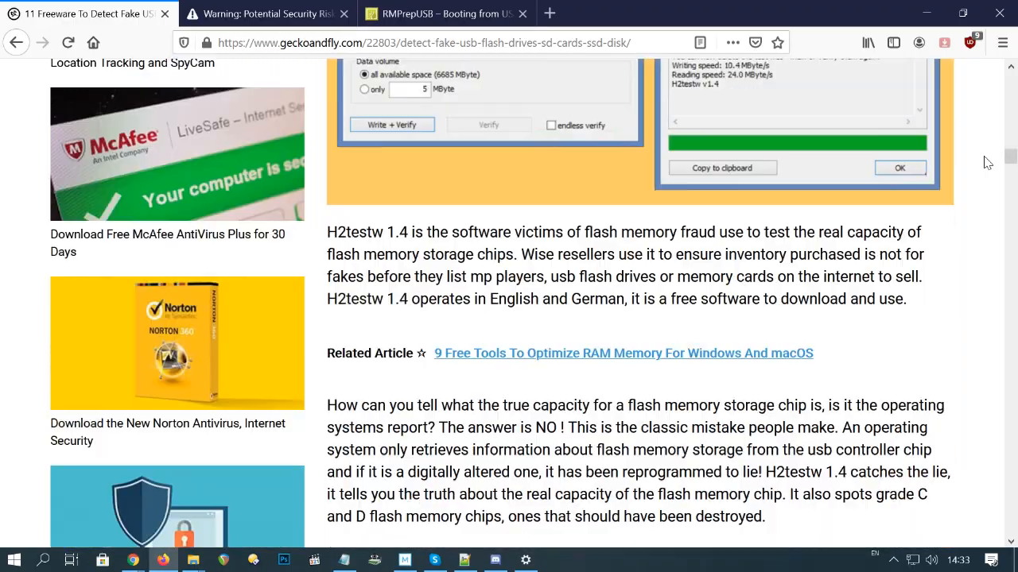
scroll("down", 3)
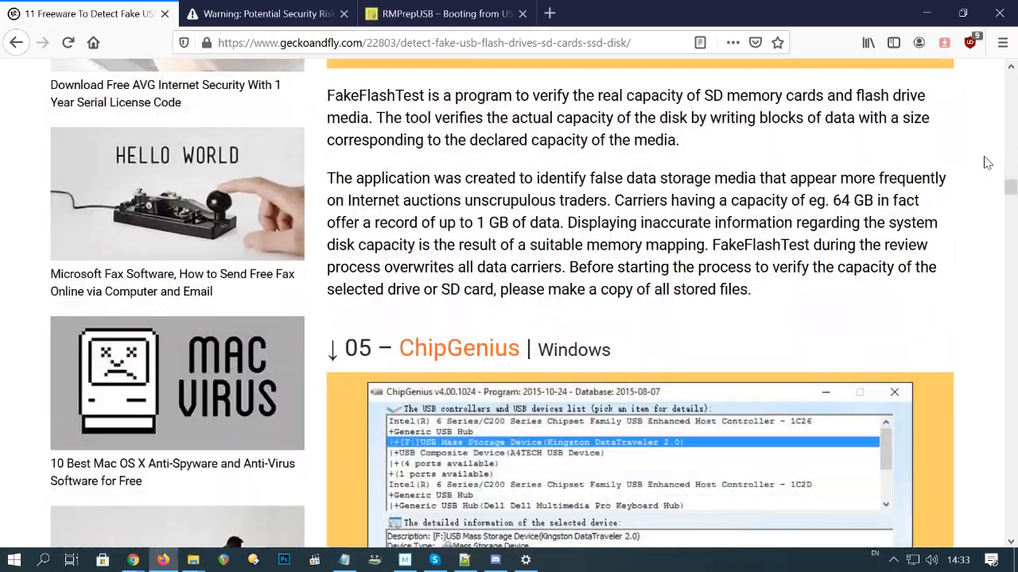
scroll("down", 3)
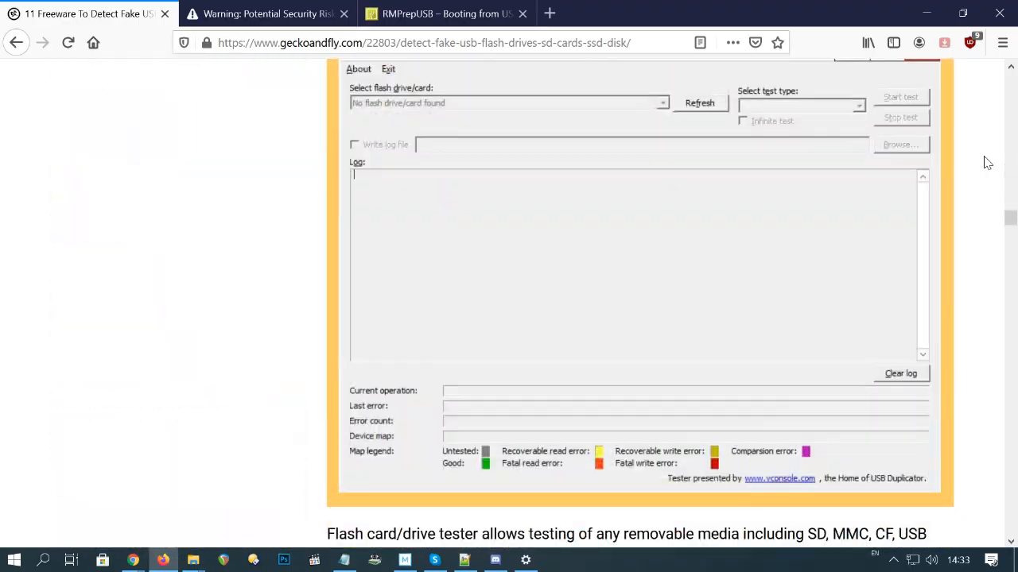
scroll("down", 3)
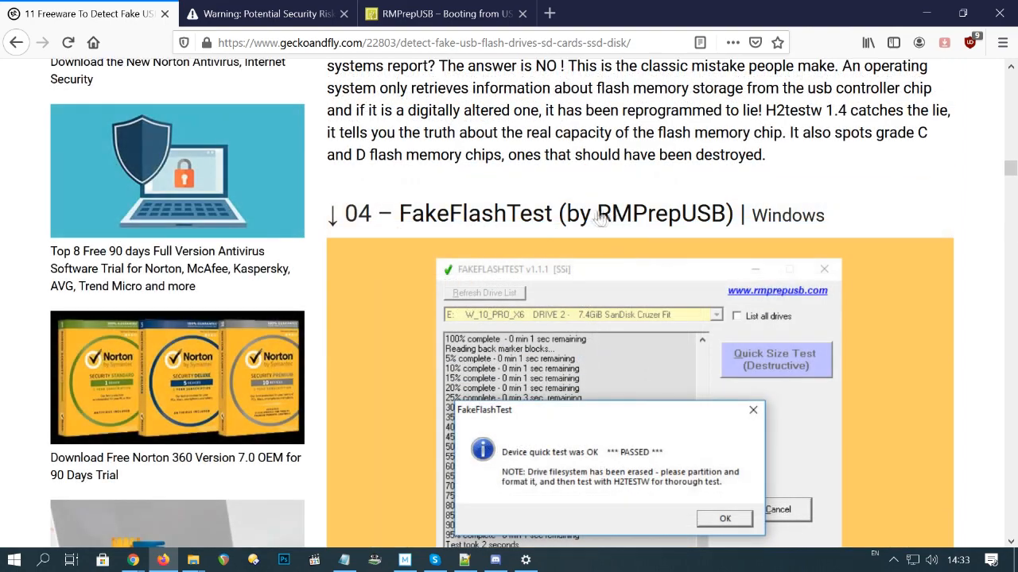
mouse_move(521, 215)
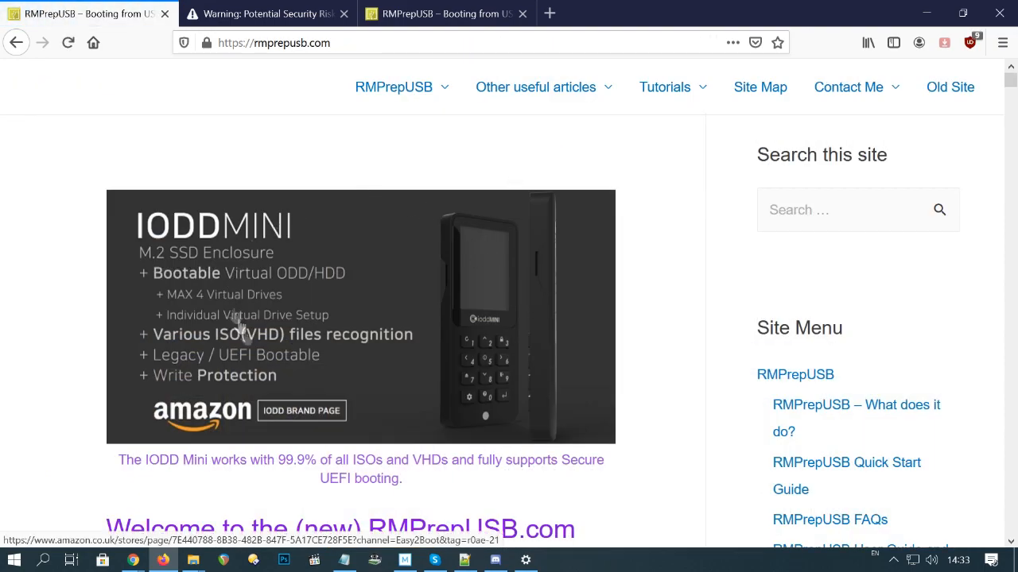
- Open the '007 – FakeFlashTest' RMPrepUSB tutorial and scroll to its FakeFlashTest zip downloads
scroll("down", 3)
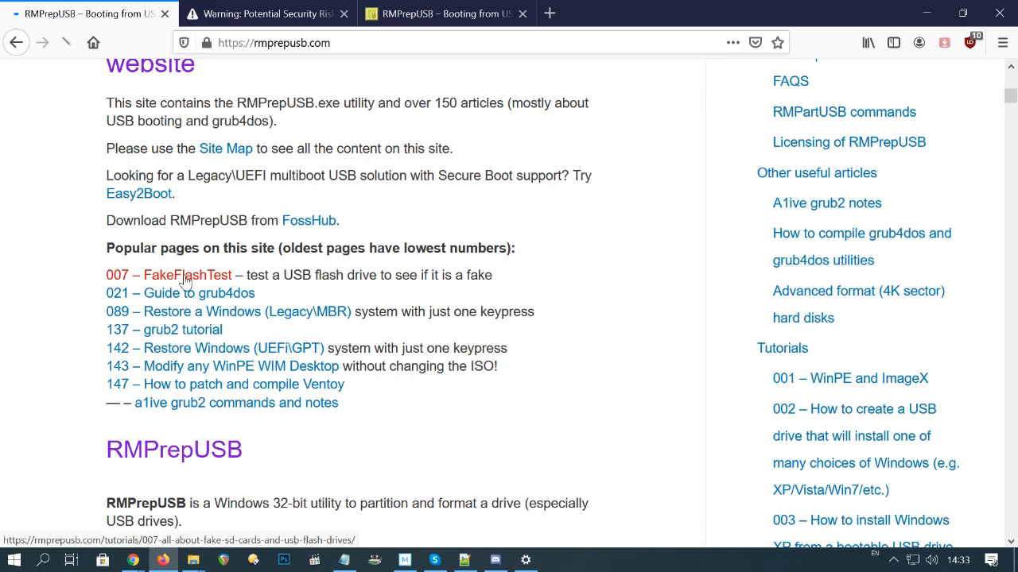
left_click(187, 275)
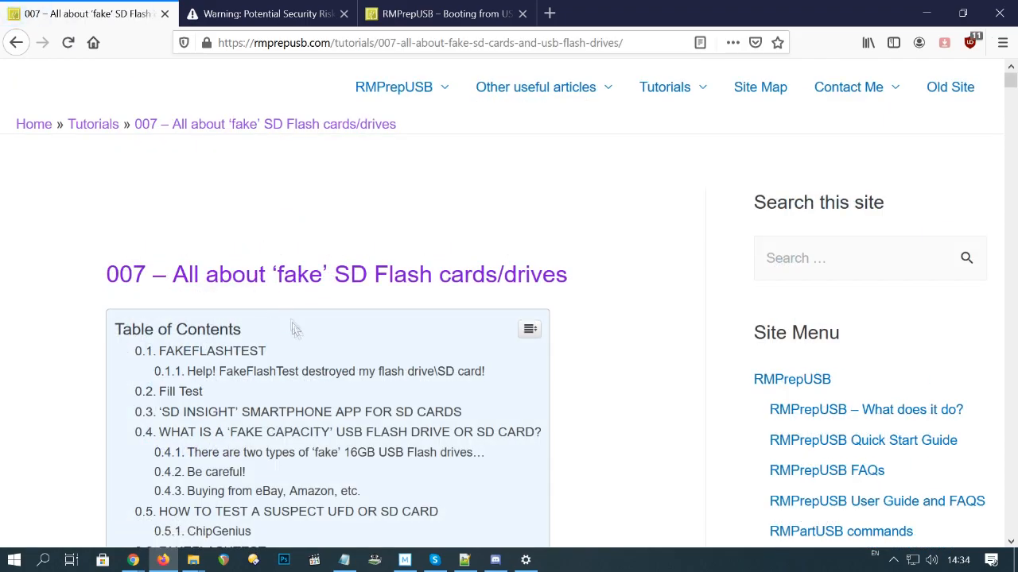
scroll("down", 3)
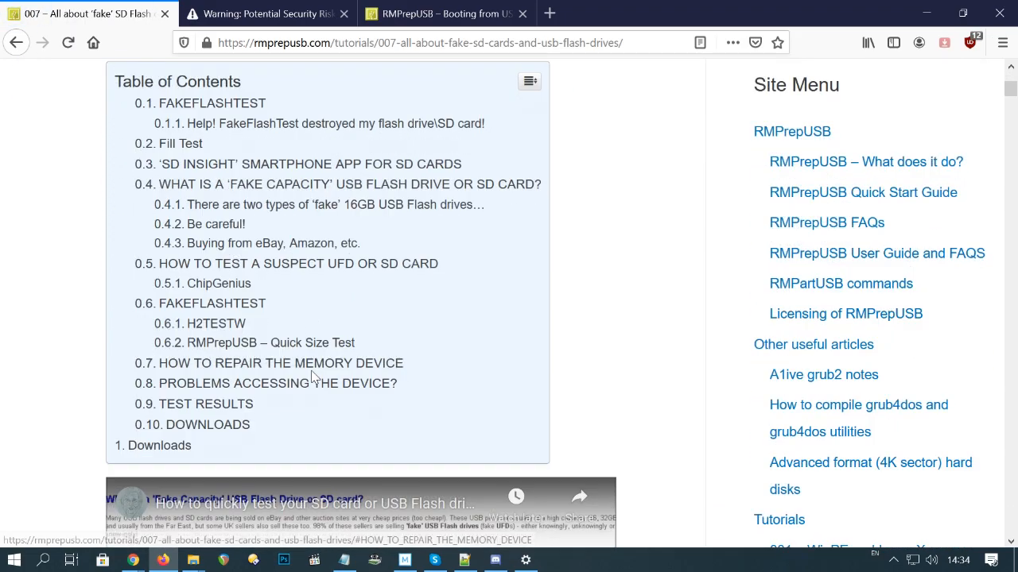
scroll("down", 3)
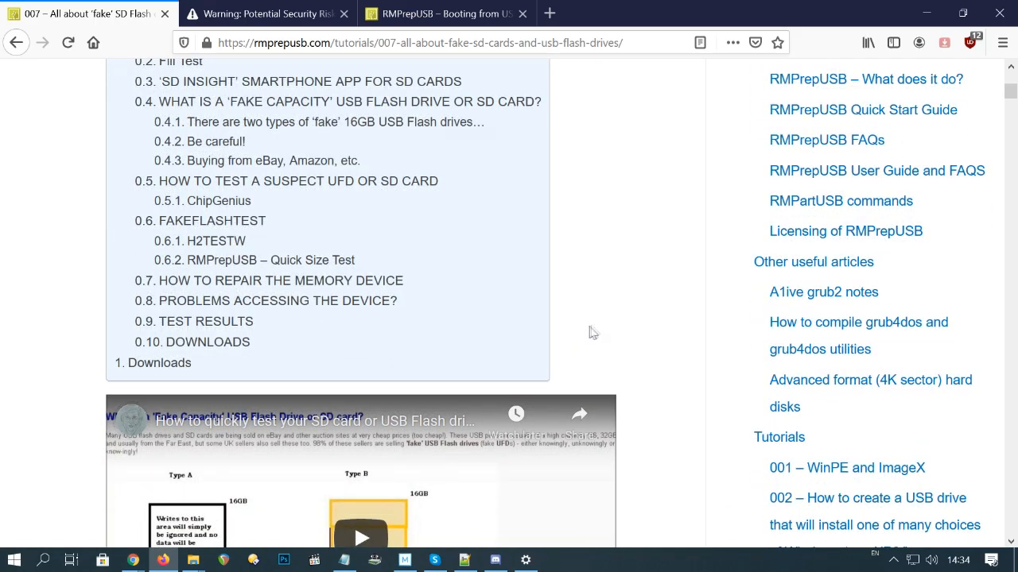
scroll("down", 3)
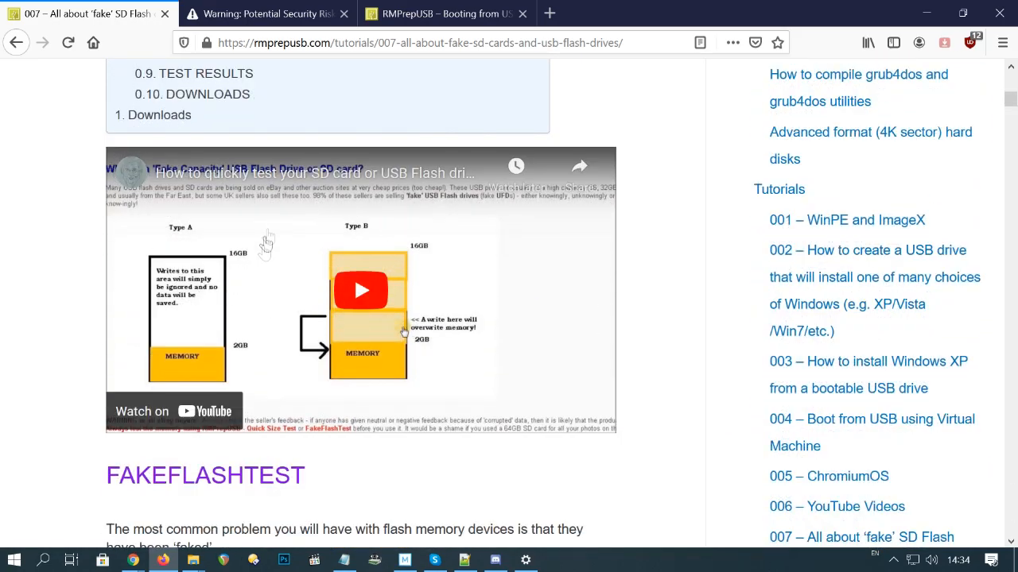
scroll("down", 3)
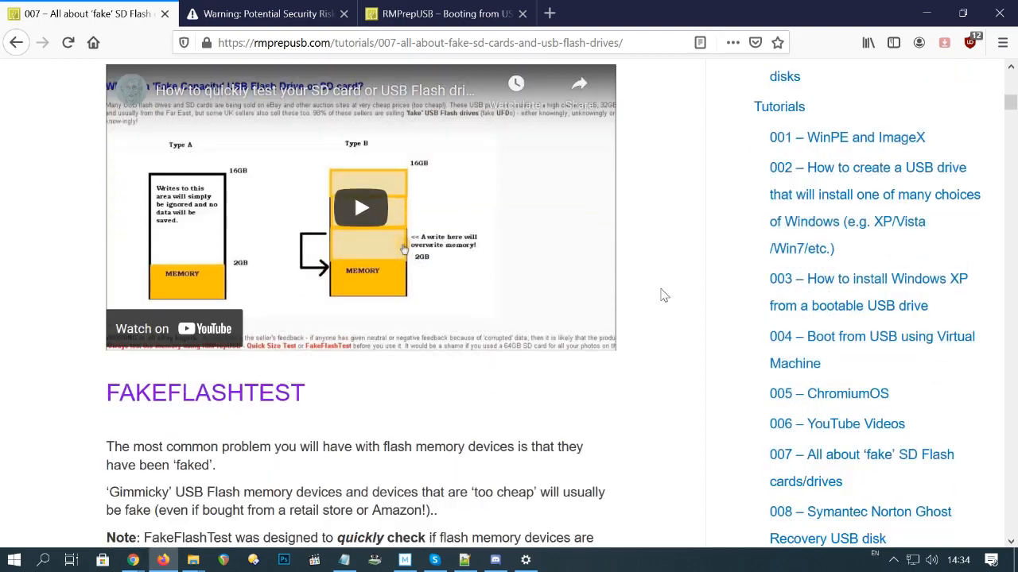
scroll("down", 3)
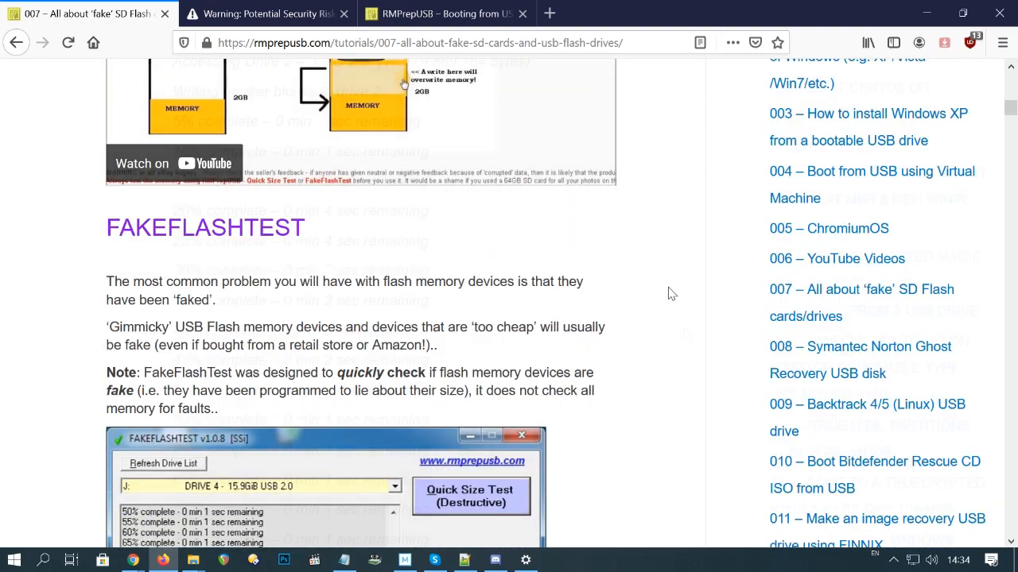
scroll("down", 3)
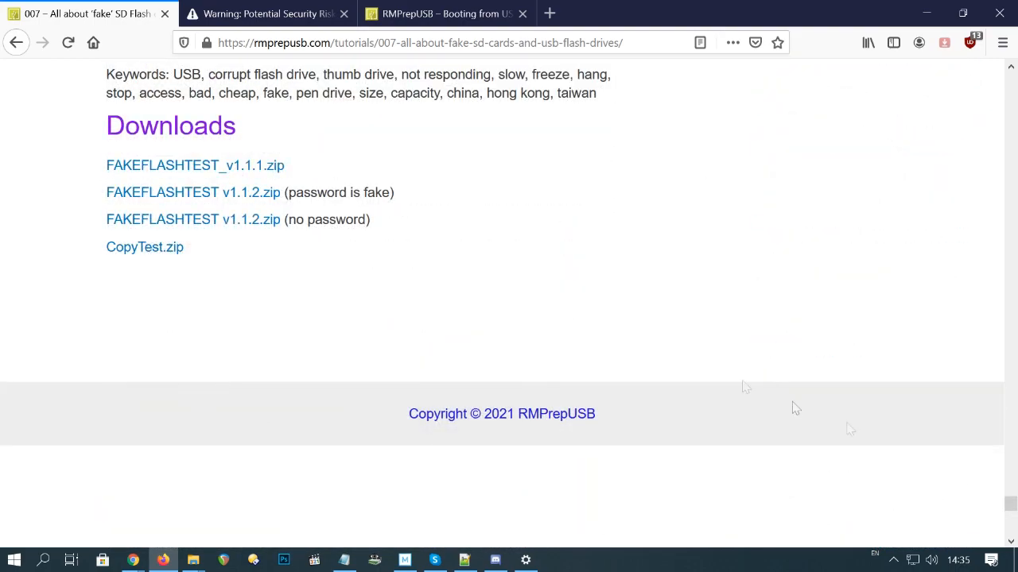
scroll("up", 3)
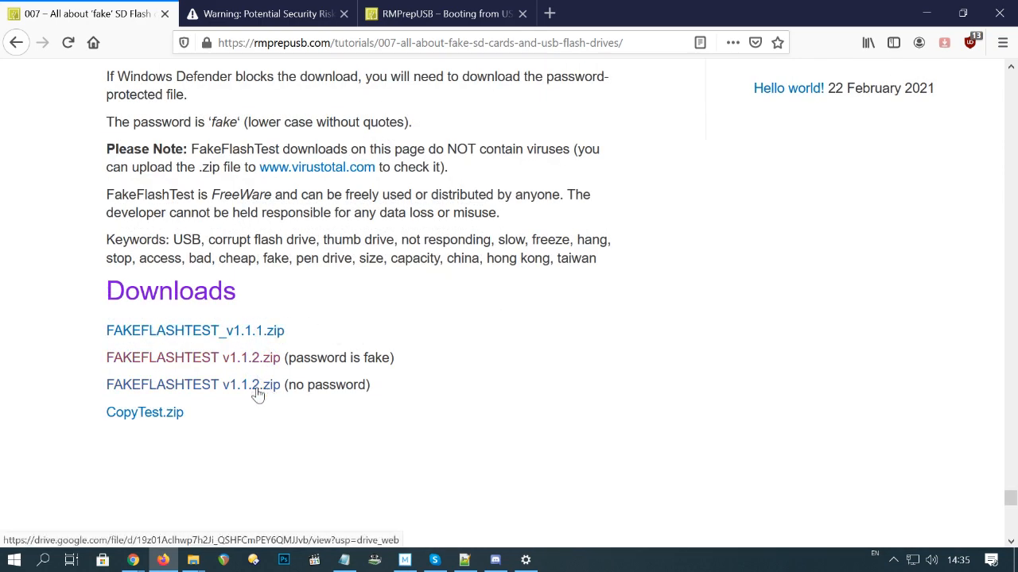
- Download the FakeFlashTest v1.1.2 zip, run FAKEFLASHTEST.exe from WinRAR, and dismiss the About notice
left_click(193, 385)
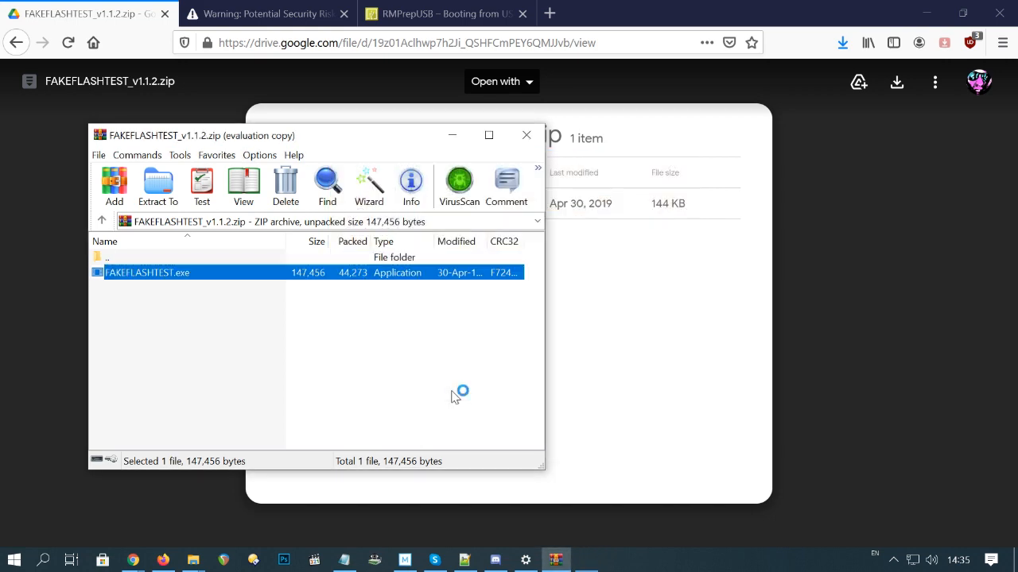
left_click(410, 183)
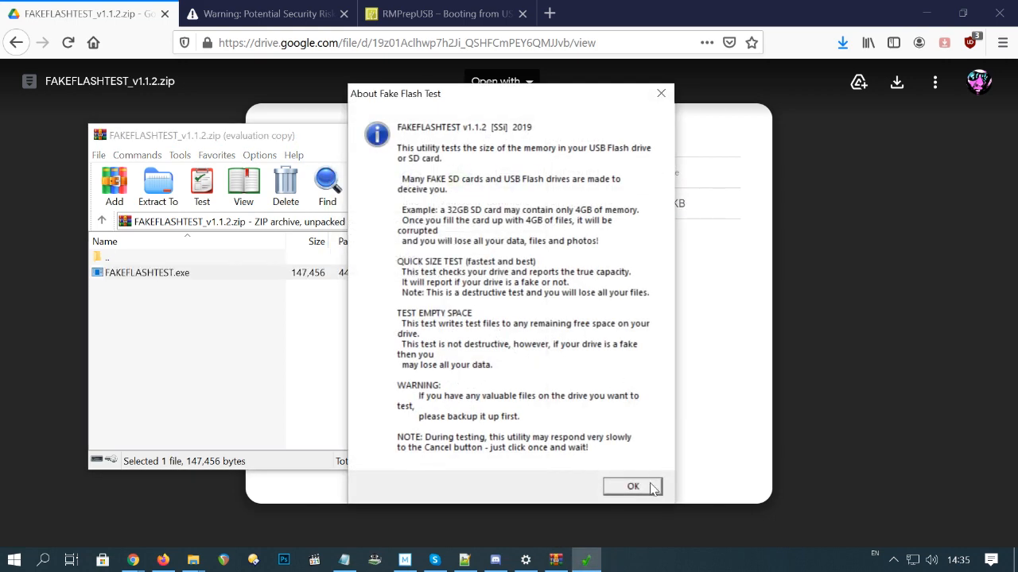
left_click(632, 485)
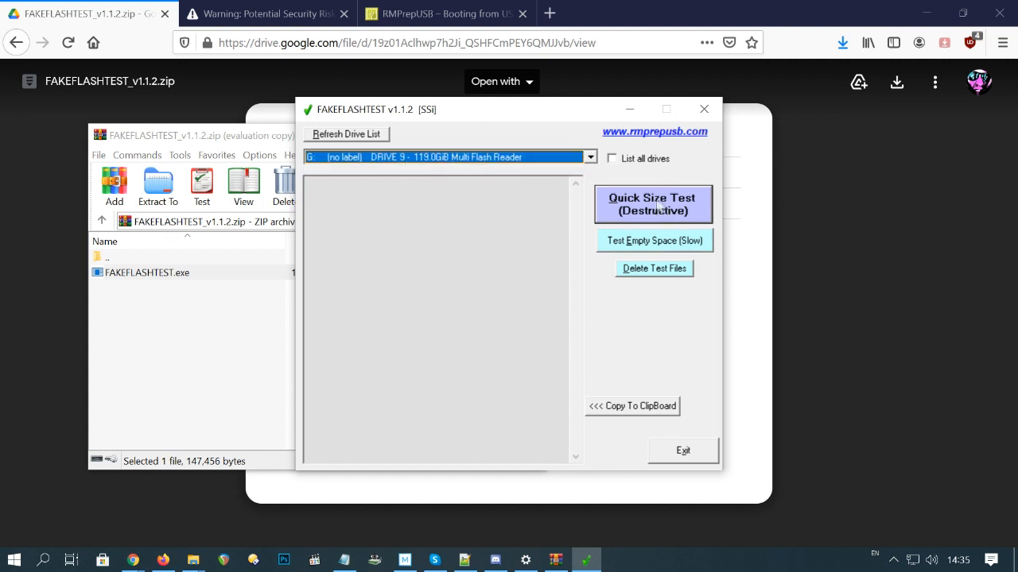
- Run the destructive Quick Size Test on 119.0GiB drive G:, confirm it PASSED, then exit
left_click(651, 203)
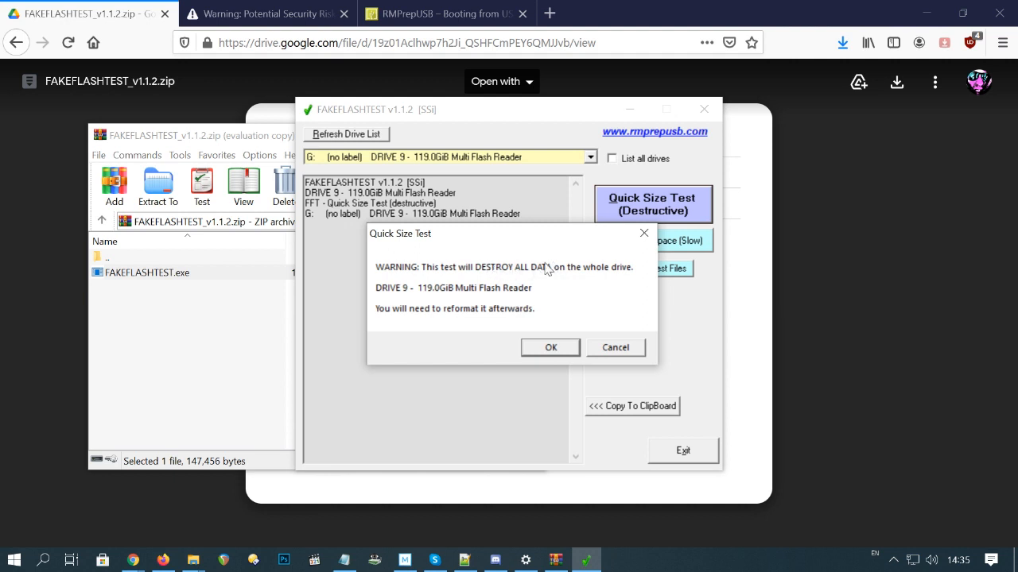
left_click(550, 347)
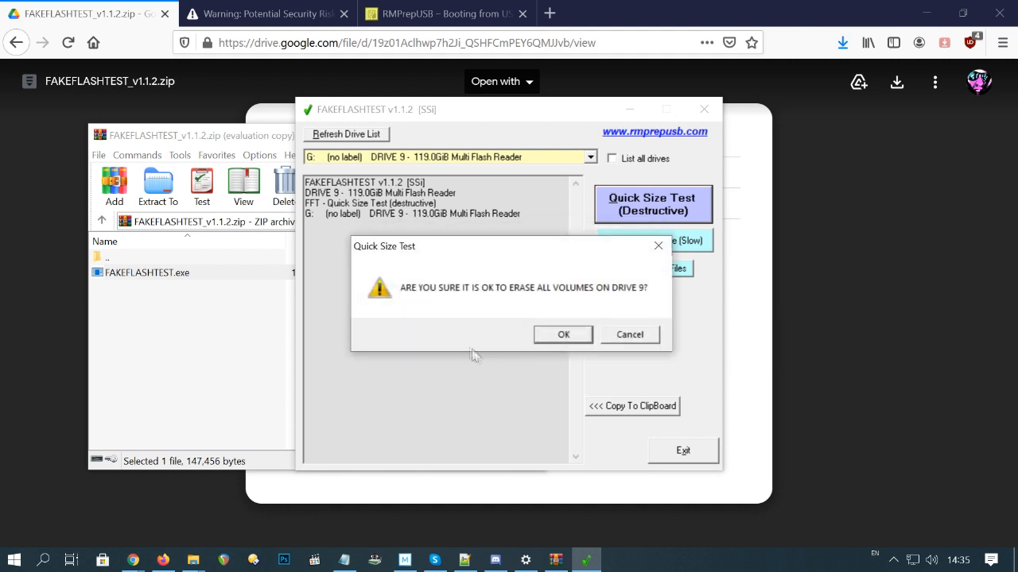
left_click(563, 334)
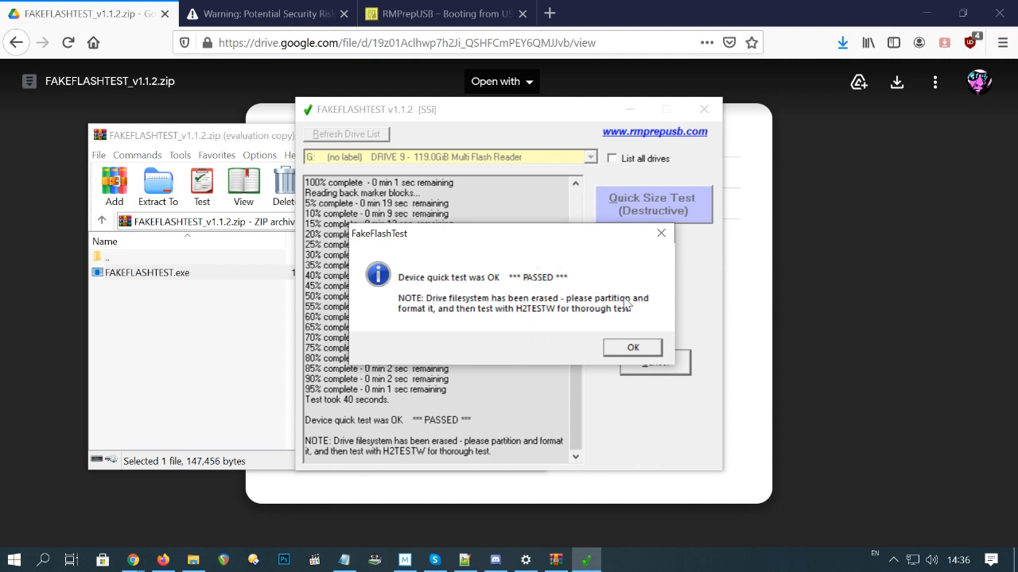
mouse_move(620, 321)
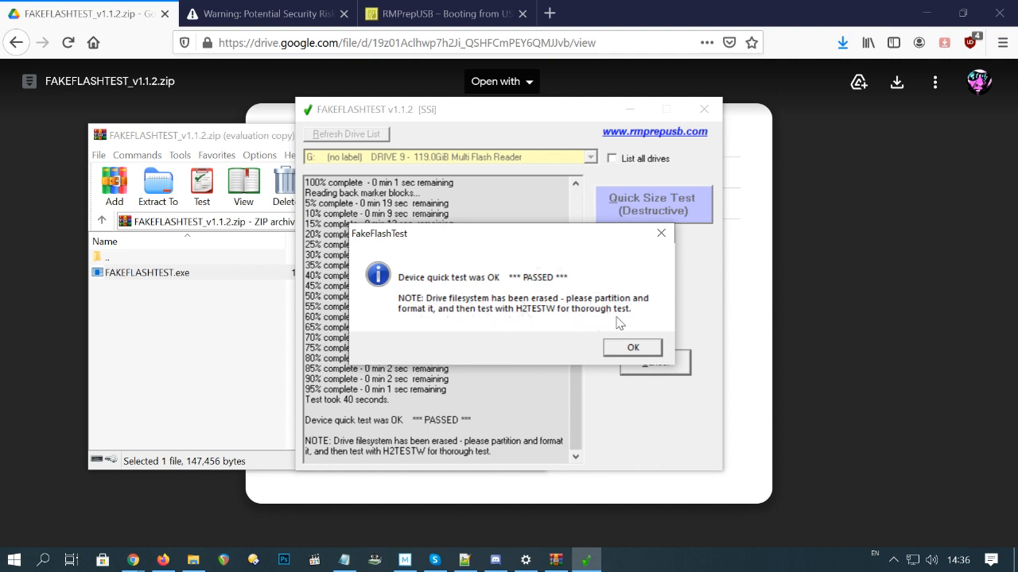
mouse_move(551, 320)
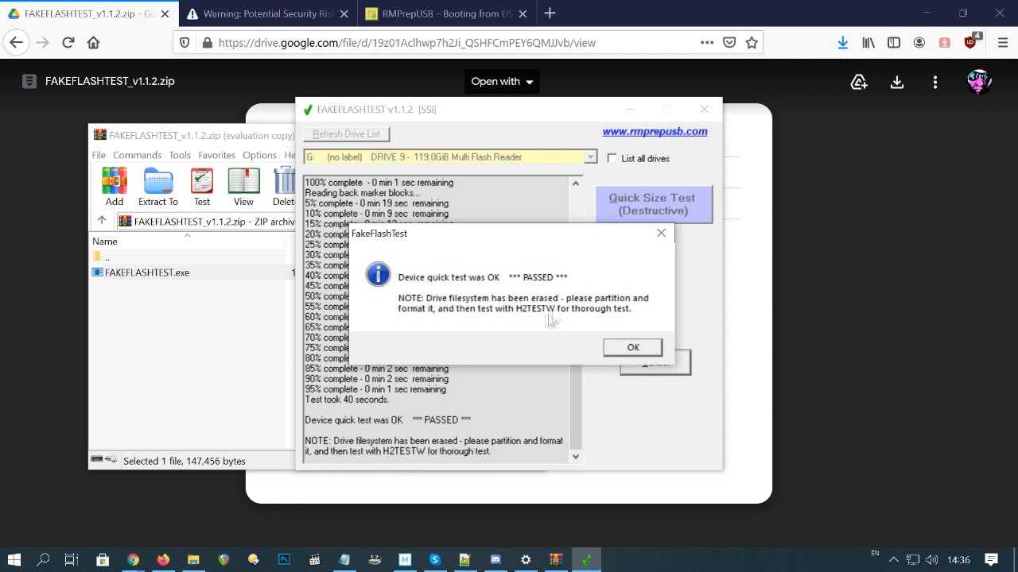
mouse_move(628, 351)
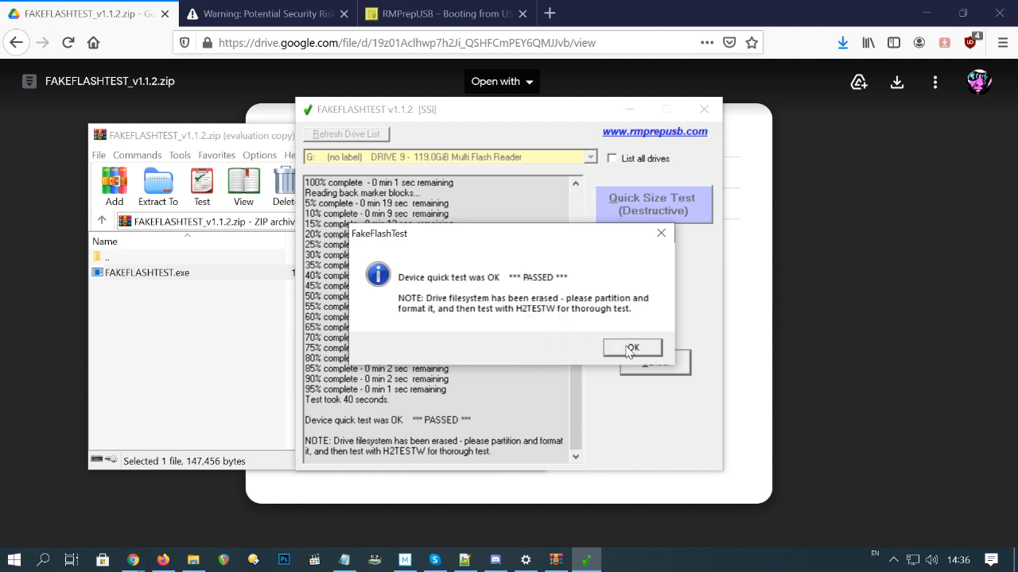
left_click(633, 348)
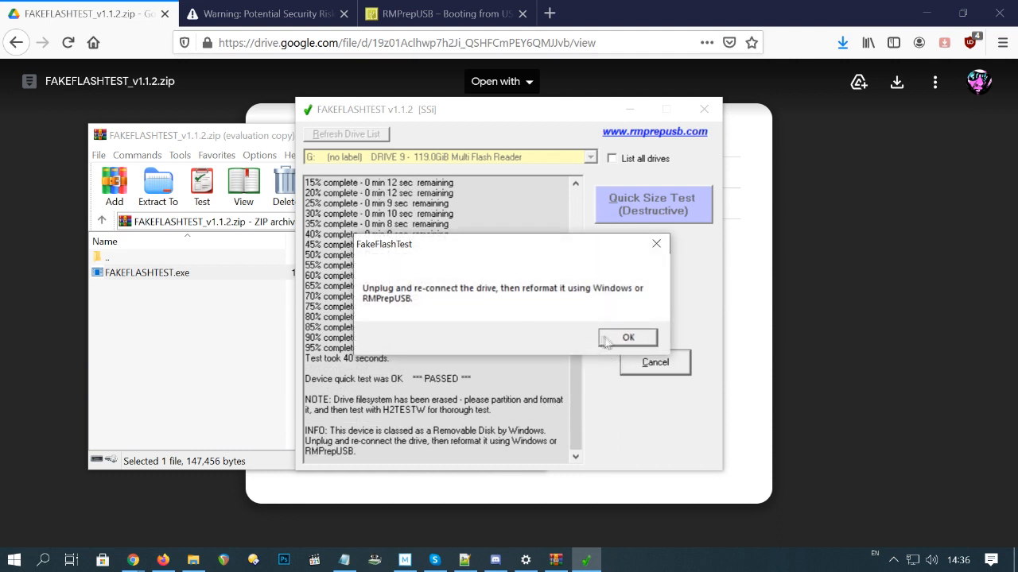
left_click(627, 338)
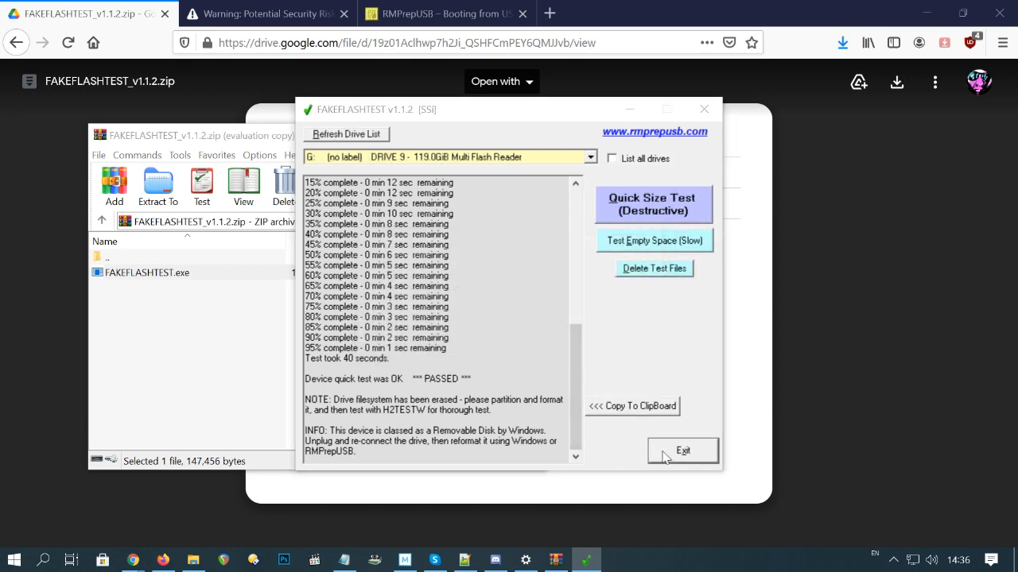
left_click(682, 451)
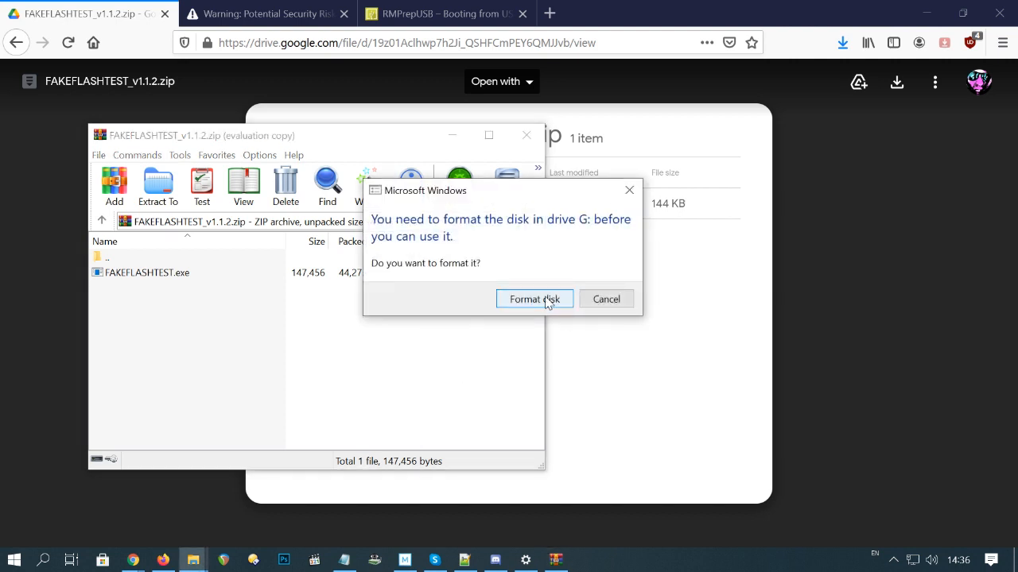
- Format drive G: as exFAT with a 32 kilobyte allocation unit size and confirm completion
left_click(534, 298)
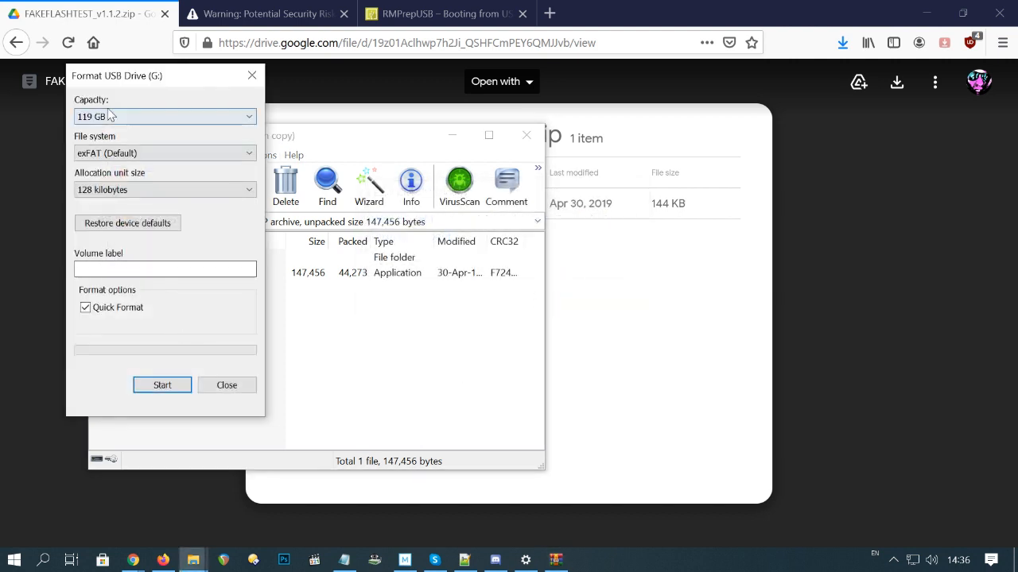
left_click(164, 153)
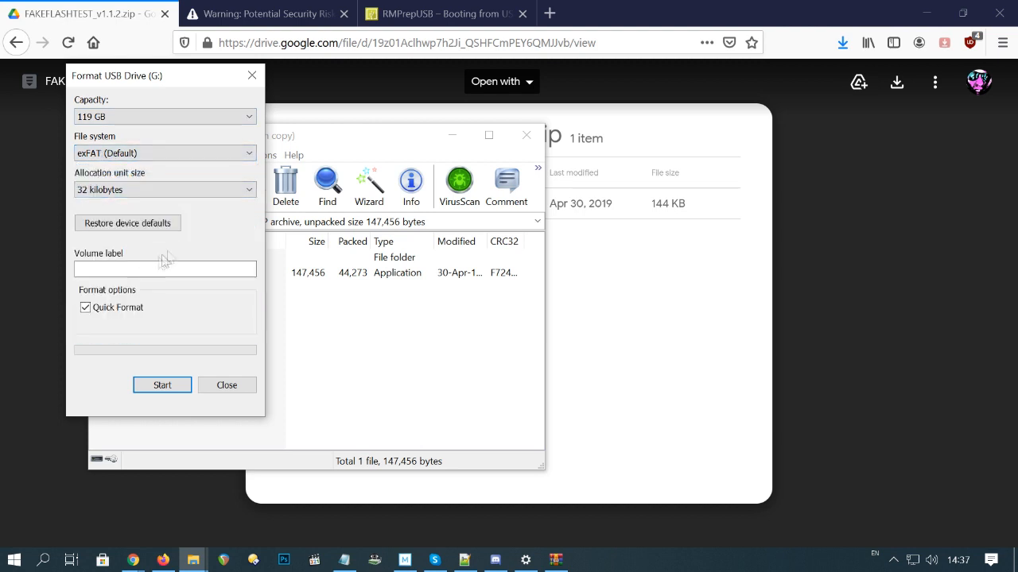
left_click(162, 385)
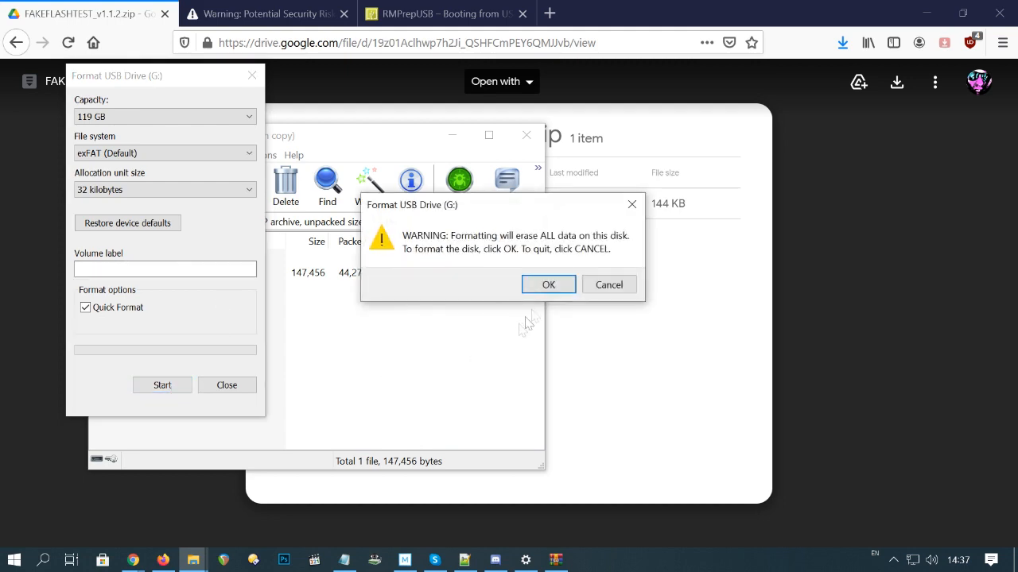
left_click(548, 285)
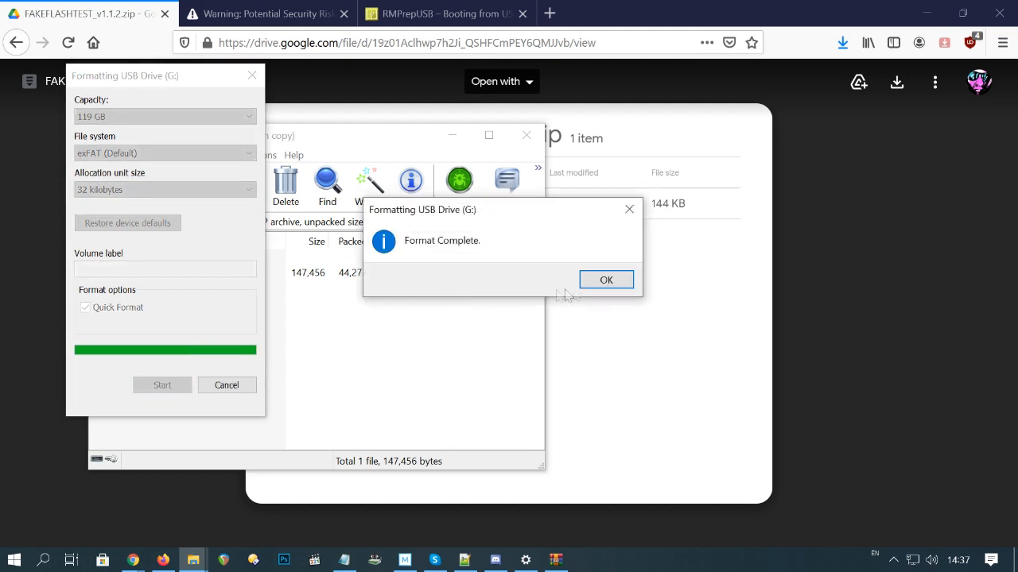
left_click(606, 279)
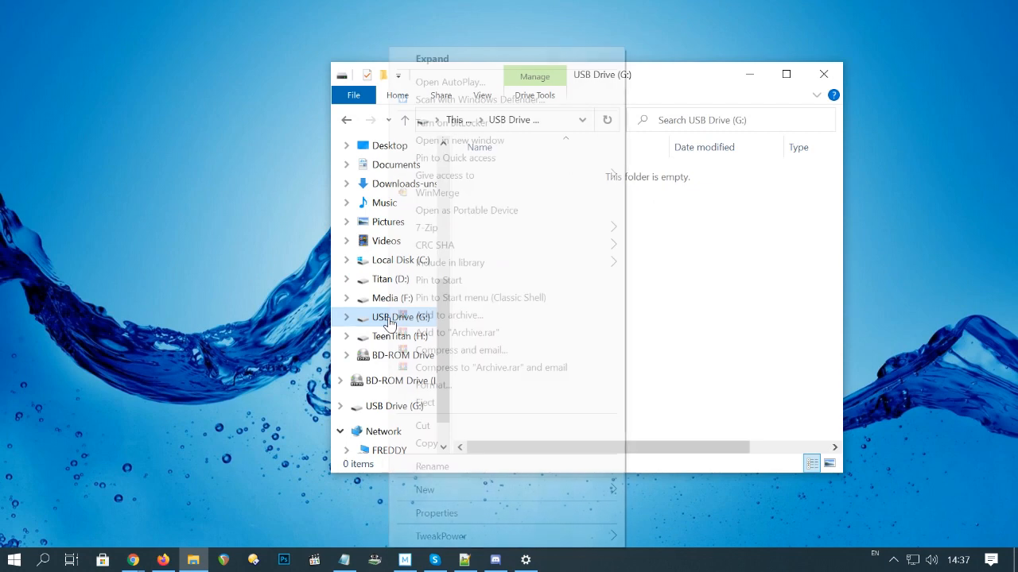
left_click(437, 512)
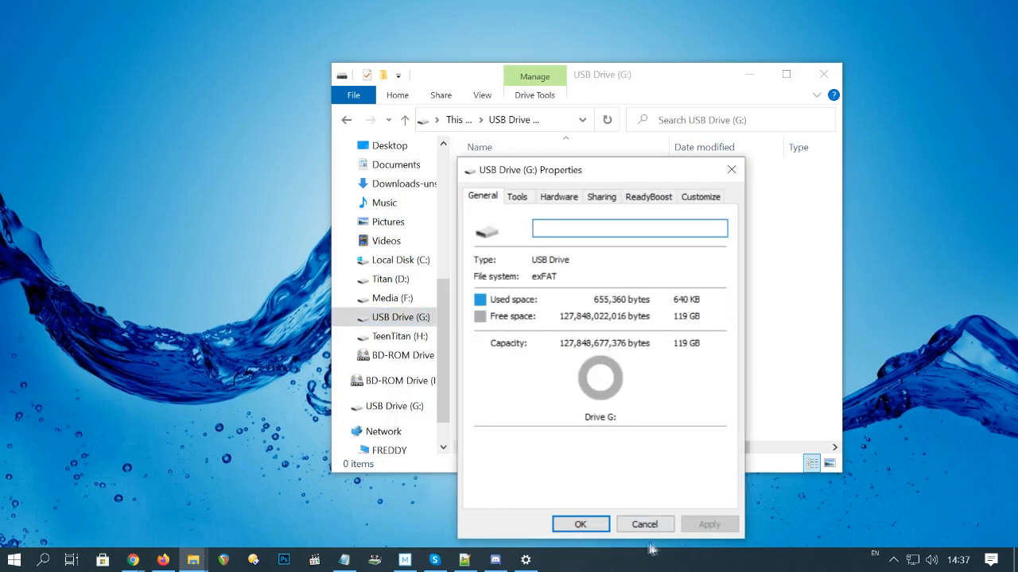
left_click(644, 524)
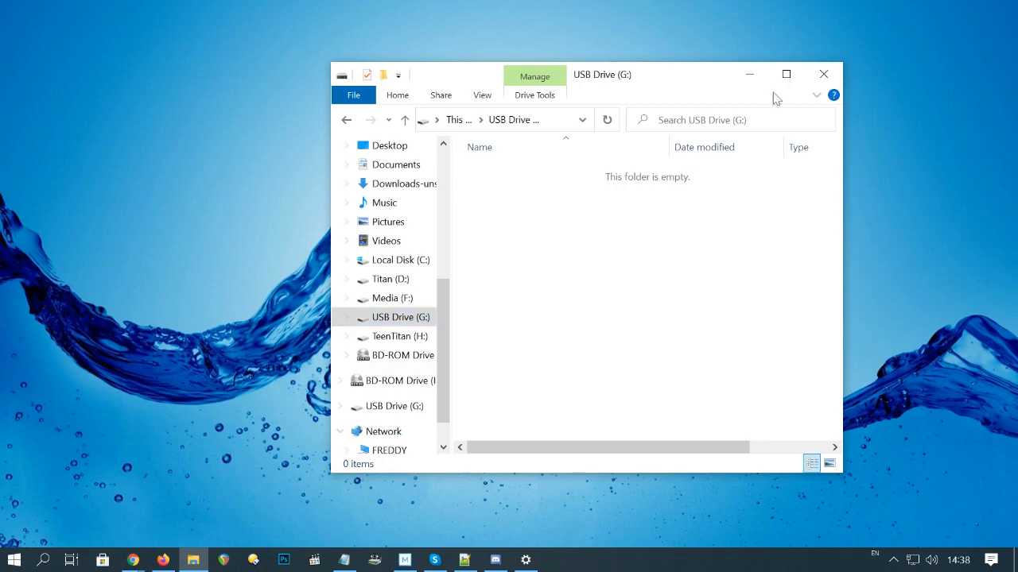